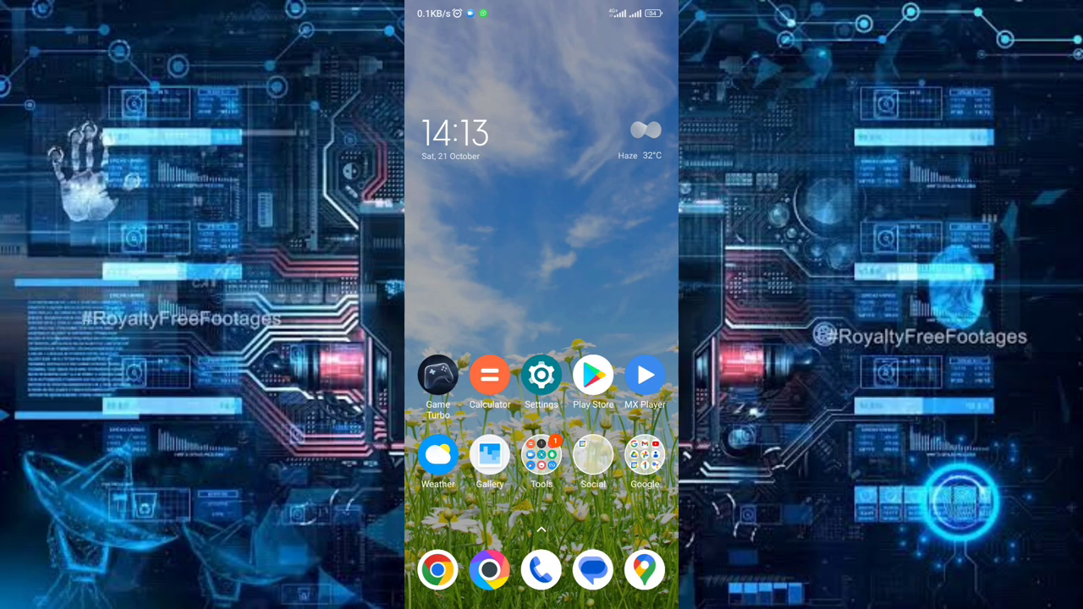
Step: Launch YouTube from the Google apps folder on the home screen
click(645, 455)
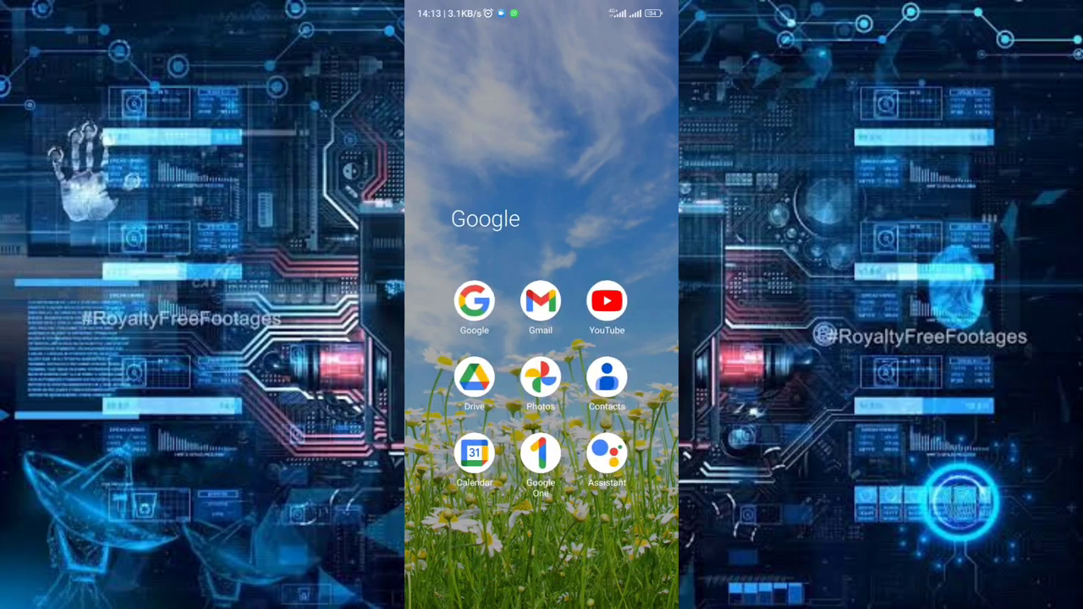
click(605, 300)
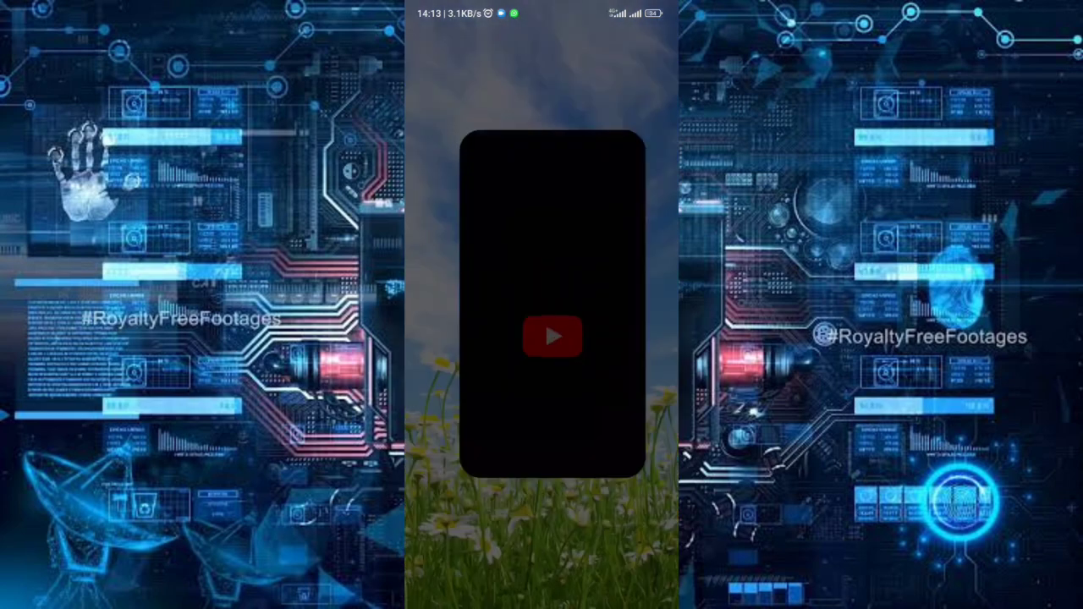
Step: Reach the Help and feedback page from the account menu
click(552, 337)
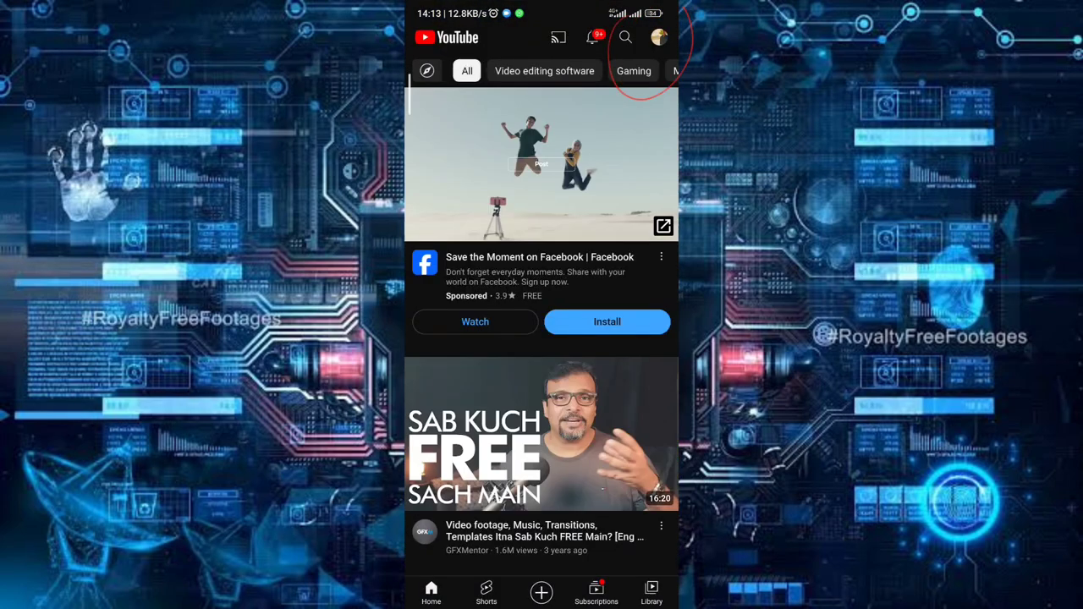
click(658, 36)
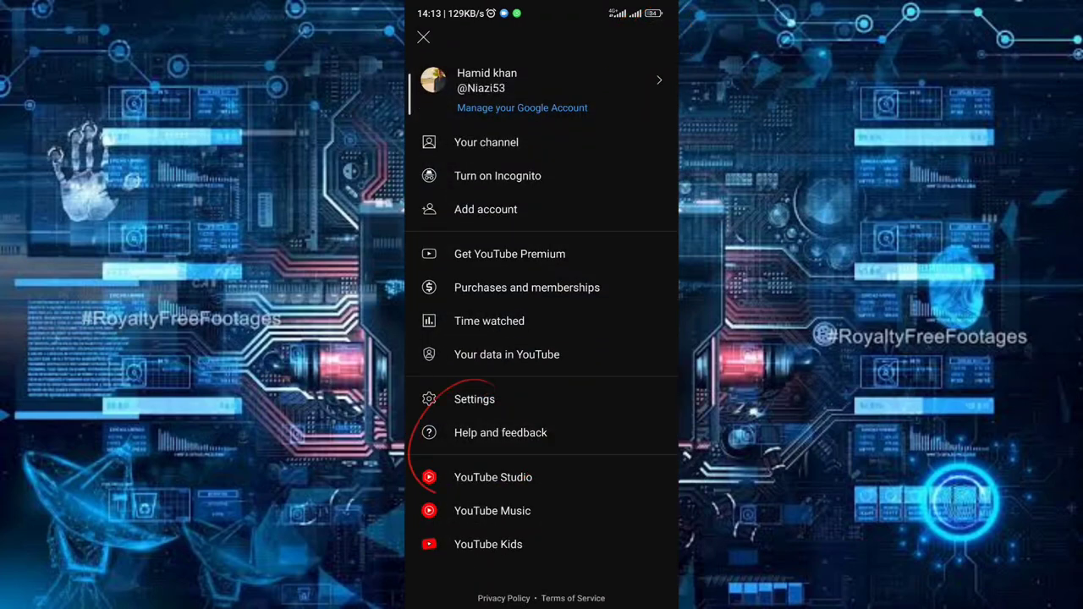
click(423, 37)
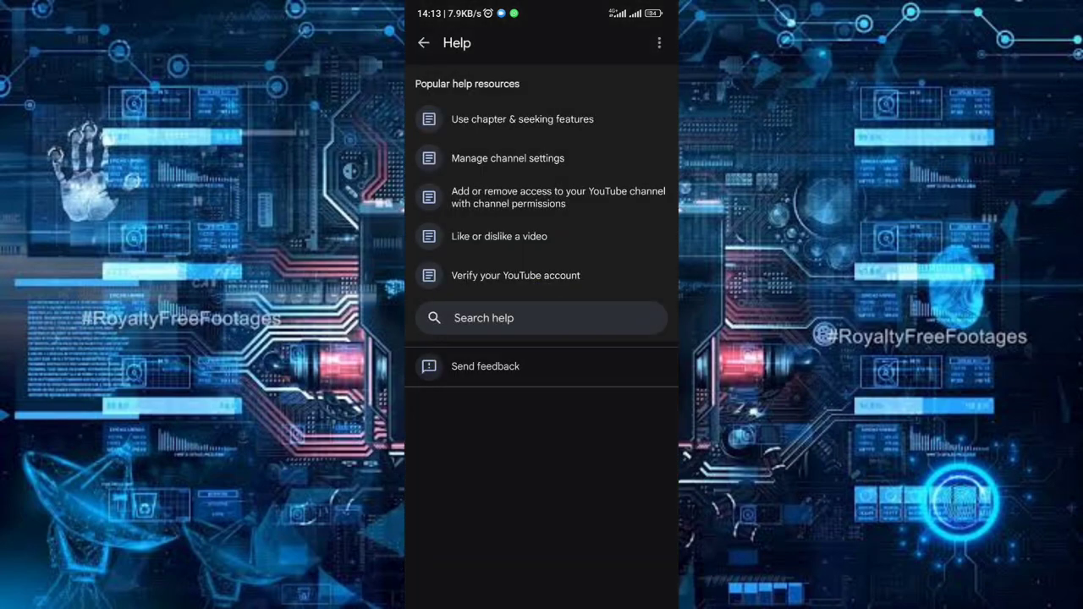
Step: Search the help articles for 'audio library' via the typed suggestion
click(541, 318)
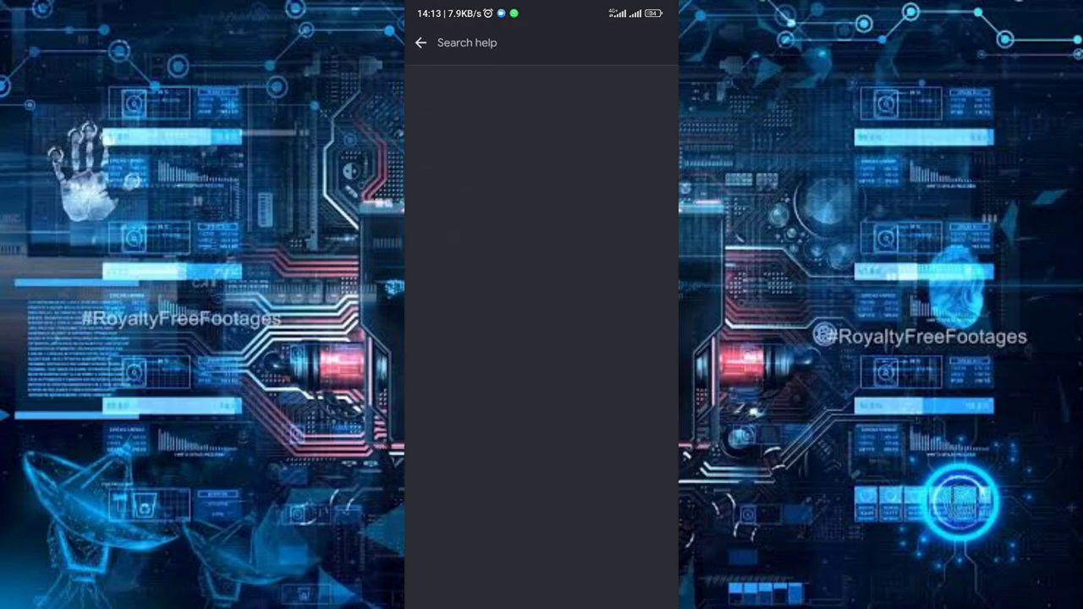
text(a)
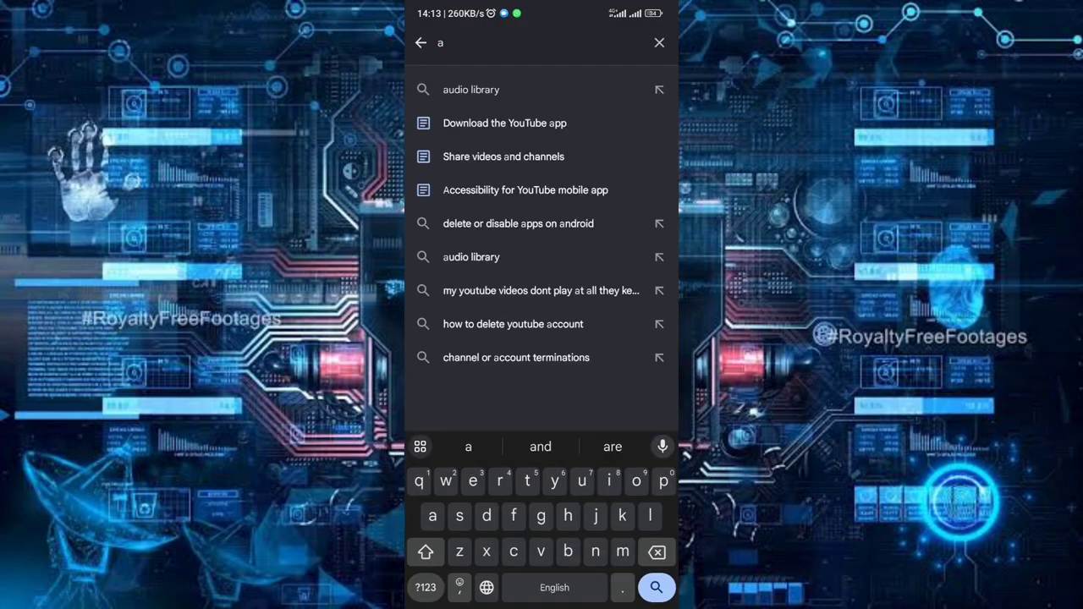
text(ud)
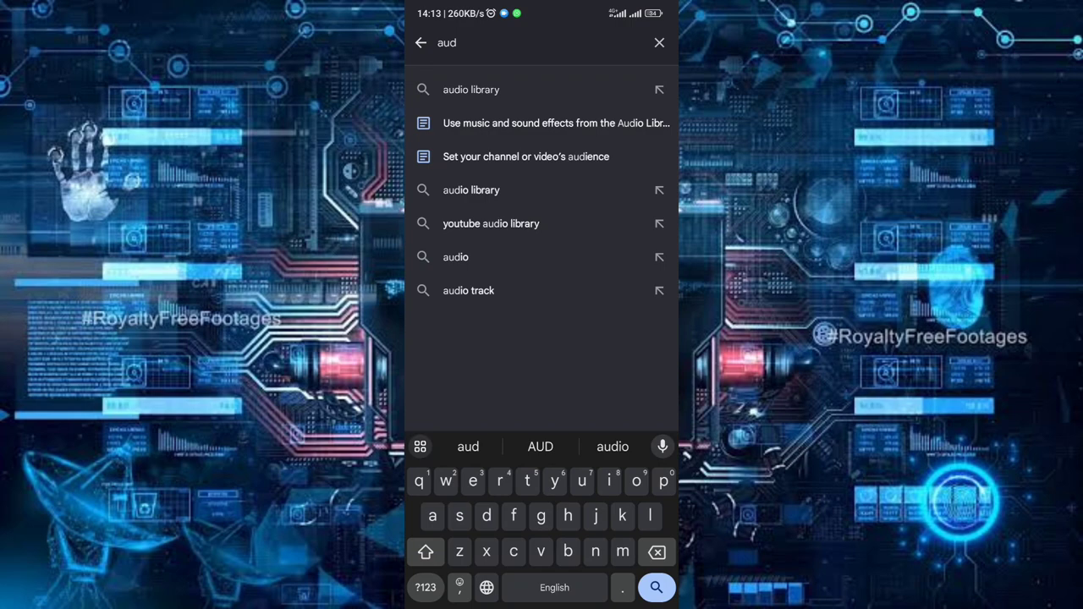
click(471, 89)
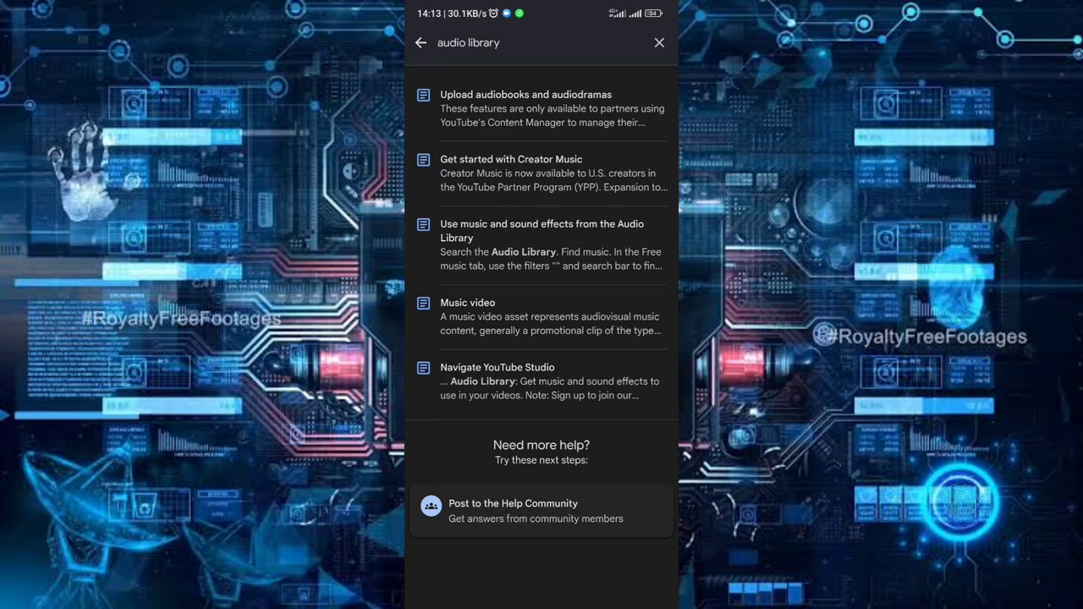
Step: Read the 'Use music and sound effects from the Audio Library' article
click(542, 231)
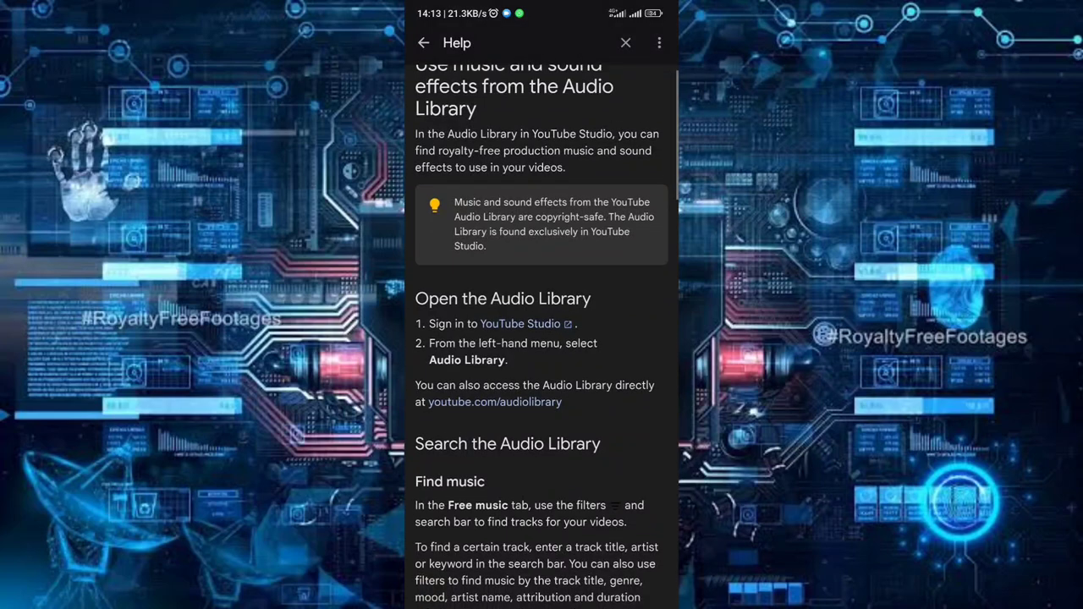
scroll(up, 3)
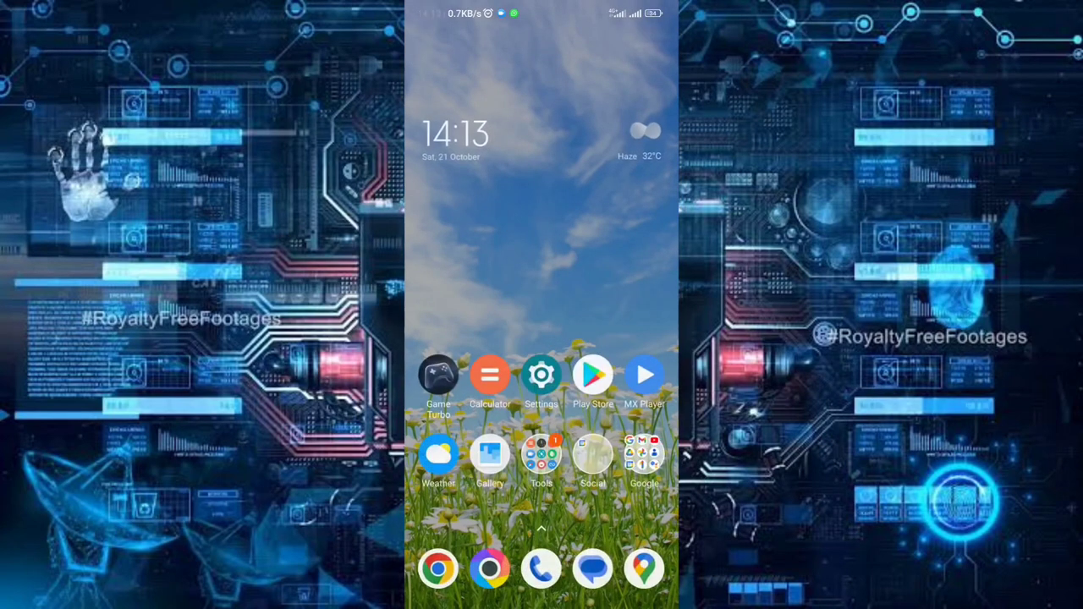
Step: Launch Chrome and begin a search with 'y' so recent history appears
click(439, 569)
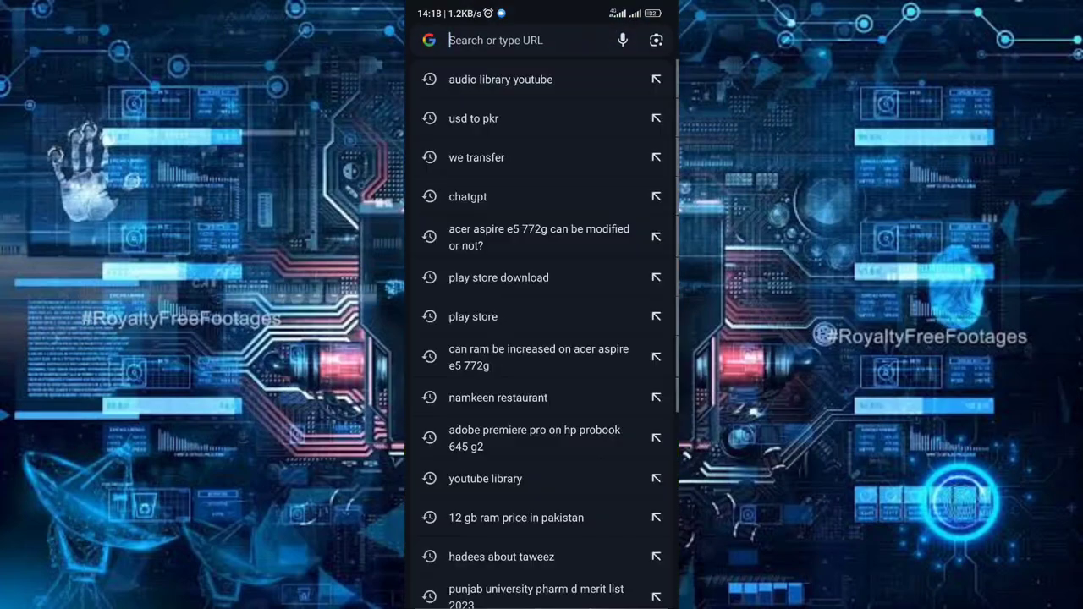
text(y)
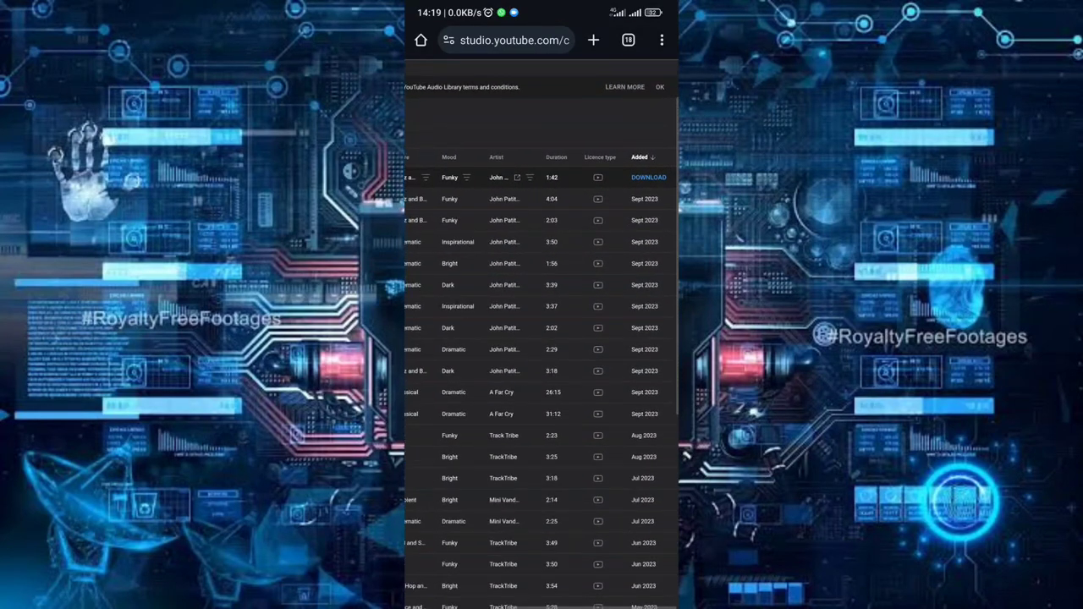
Step: Scroll the Audio Library track table to reveal a track's DOWNLOAD link
scroll(up, 3)
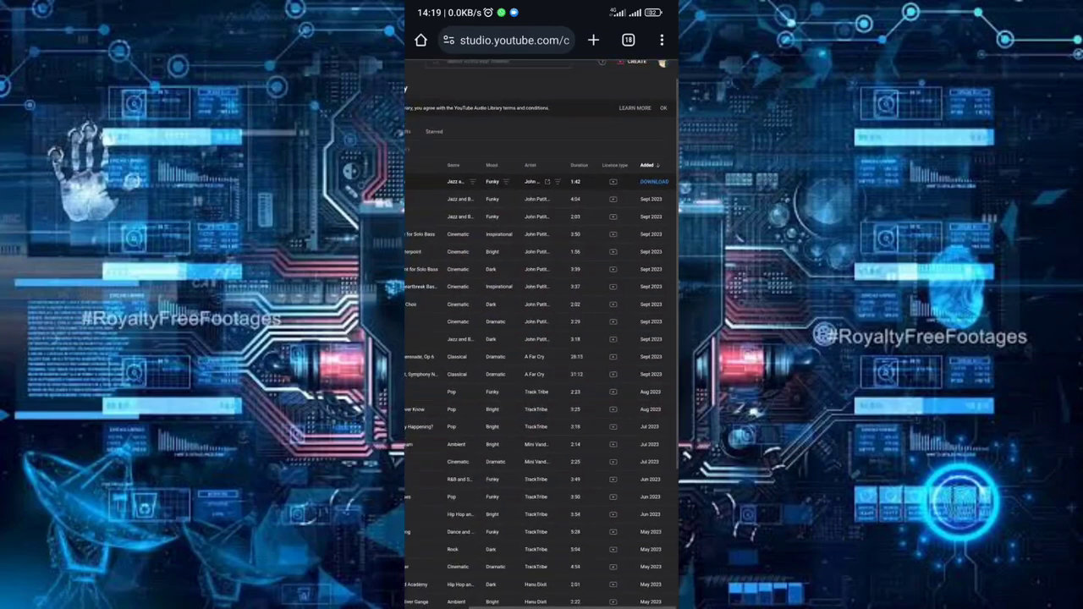